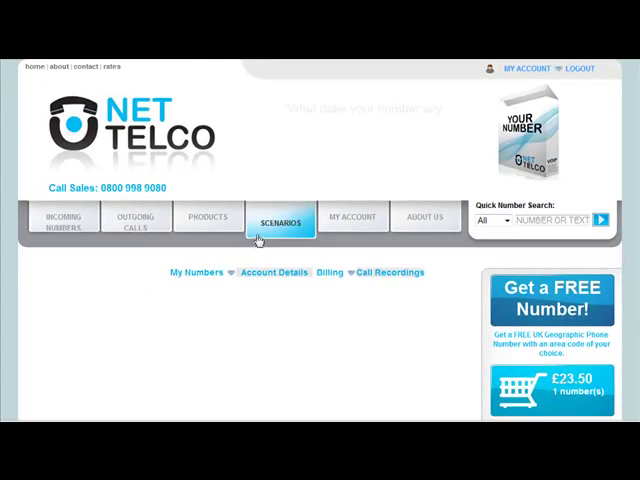
Show the Registered Numbers window listing numbers used for making calls.
{"action": "left_click", "coordinate": [196, 272]}
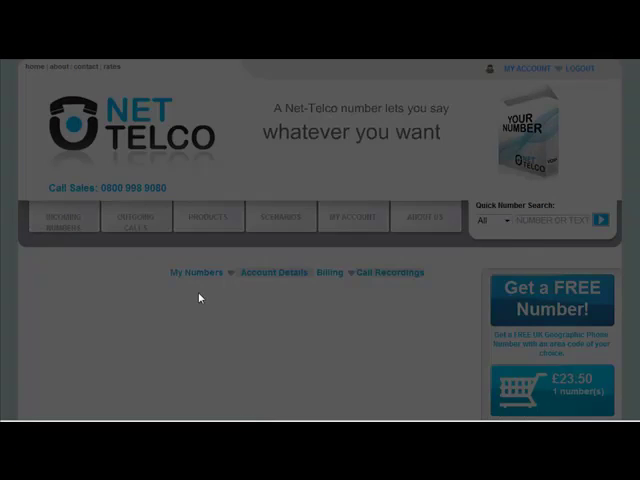
{"action": "left_click", "coordinate": [188, 273]}
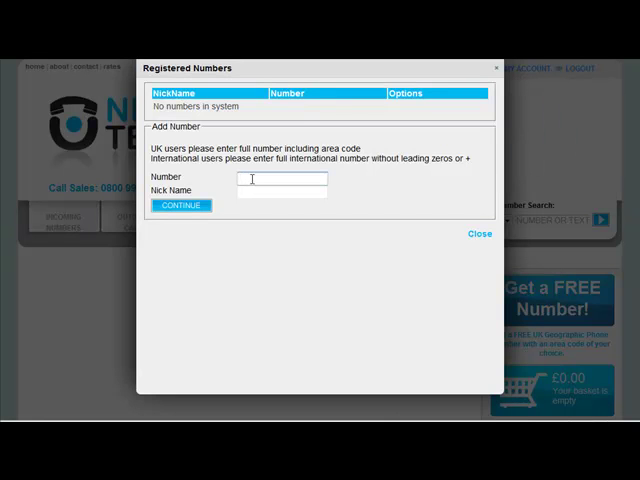
{"action": "type", "text": "4475"}
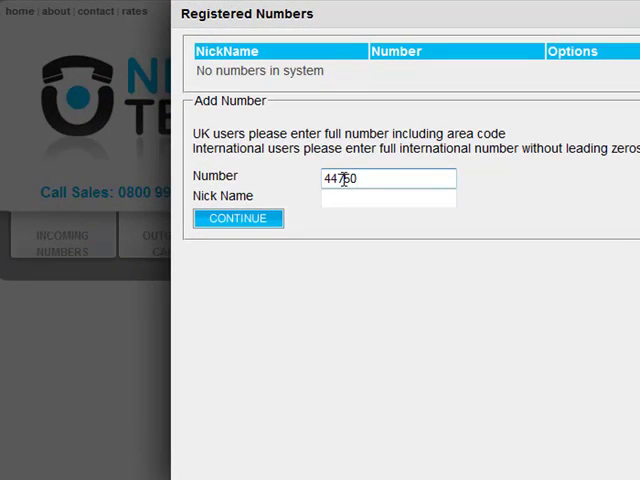
{"action": "type", "text": "099"}
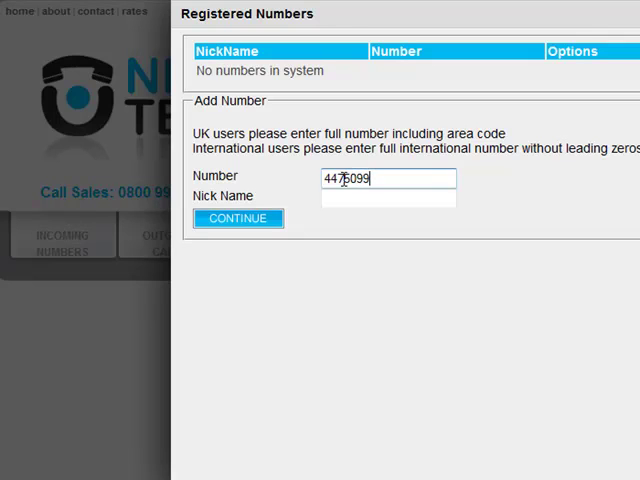
{"action": "type", "text": "1234"}
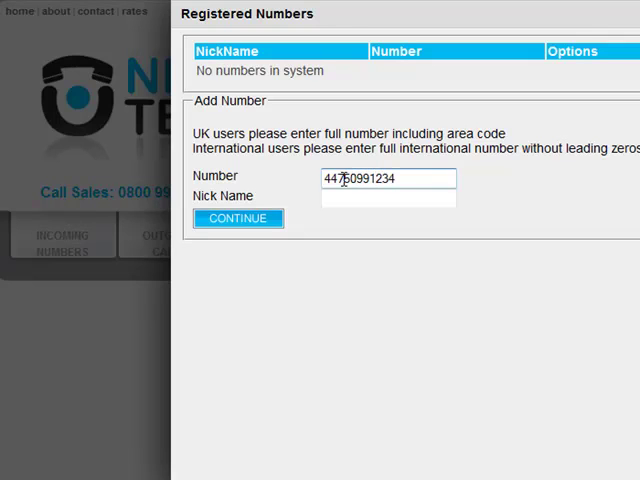
{"action": "type", "text": "2"}
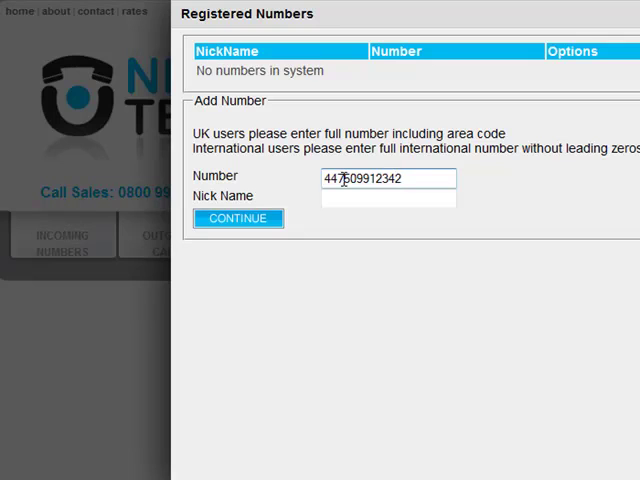
{"action": "left_click", "coordinate": [388, 197]}
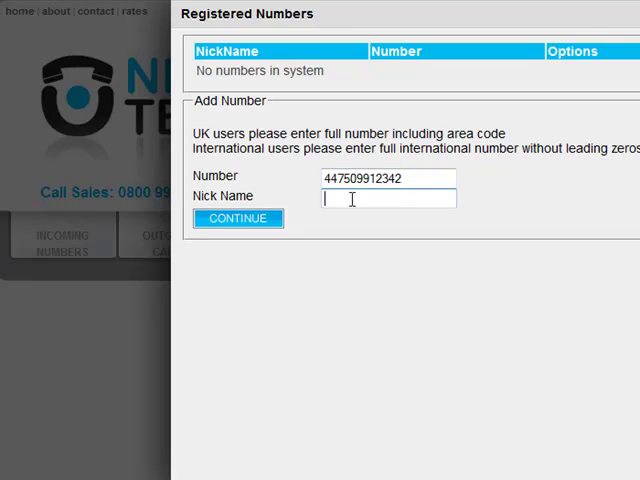
{"action": "type", "text": "John M"}
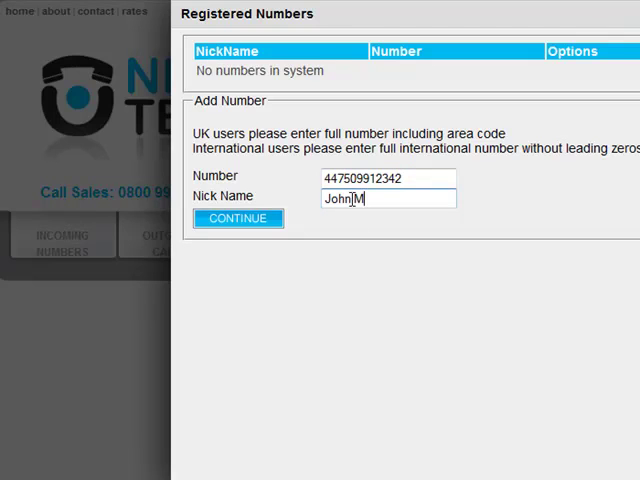
{"action": "type", "text": "obile"}
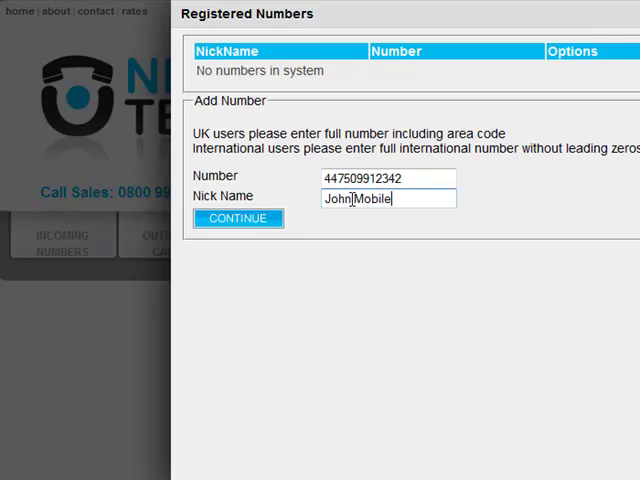
{"action": "left_click", "coordinate": [238, 218]}
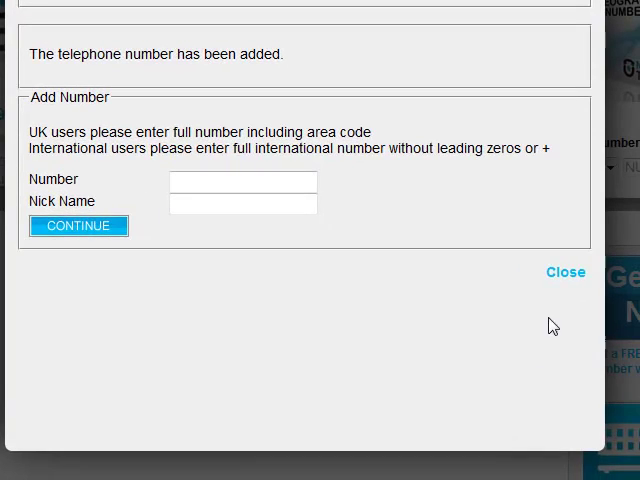
Close the Registered Numbers window to return to the account page.
{"action": "left_click", "coordinate": [565, 272]}
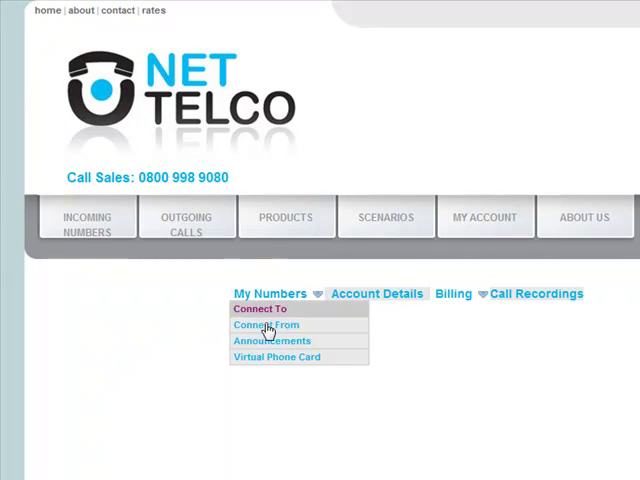
Rename the first date-stamped announcement to Widget Caller and confirm the update.
{"action": "left_click", "coordinate": [271, 340]}
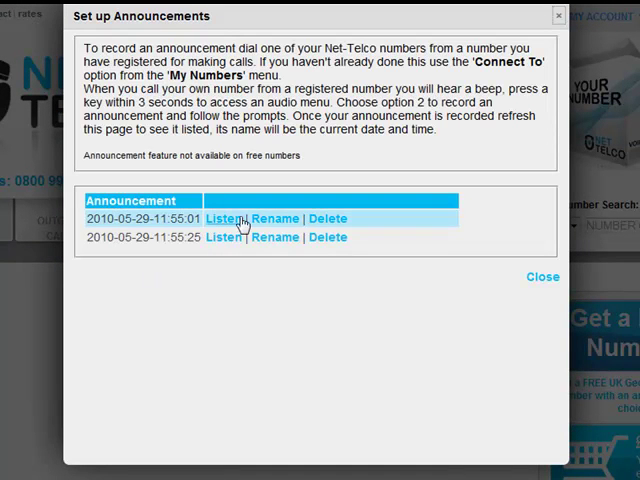
{"action": "left_click", "coordinate": [275, 218]}
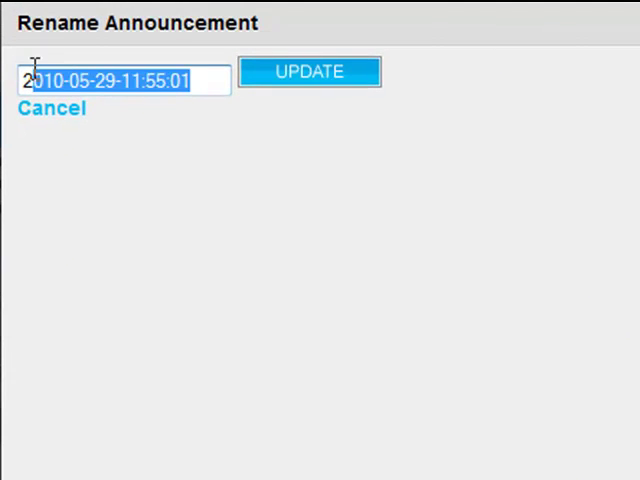
{"action": "type", "text": "Widg"}
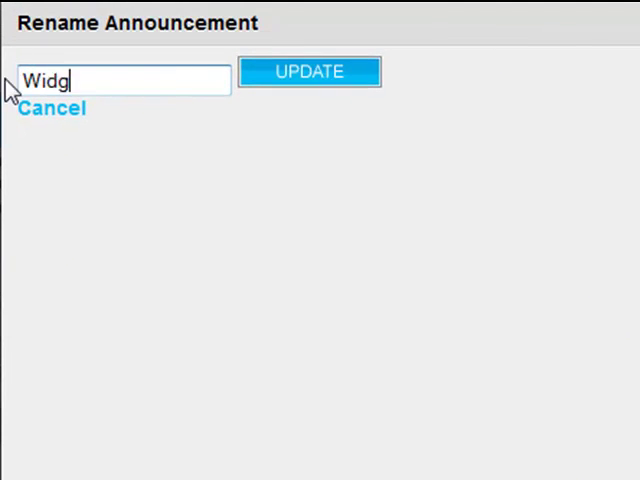
{"action": "type", "text": "et Call"}
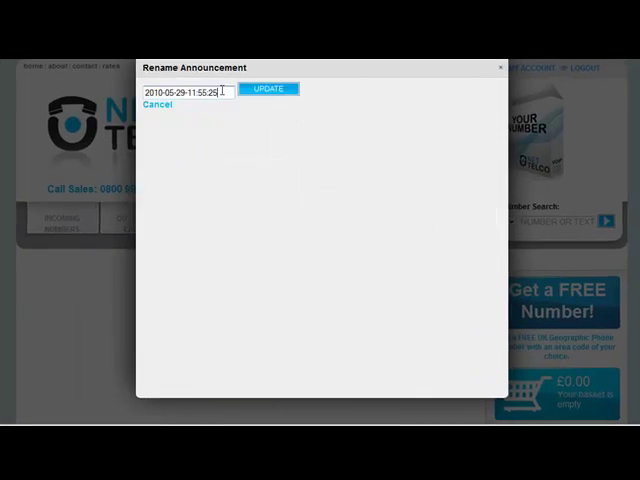
{"action": "left_click", "coordinate": [268, 89]}
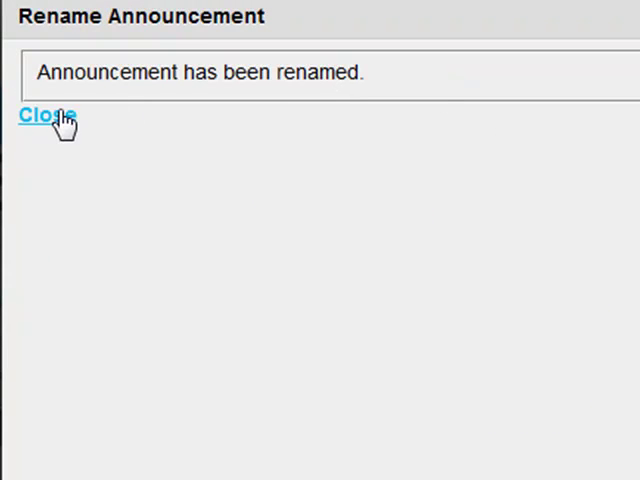
{"action": "left_click", "coordinate": [48, 114]}
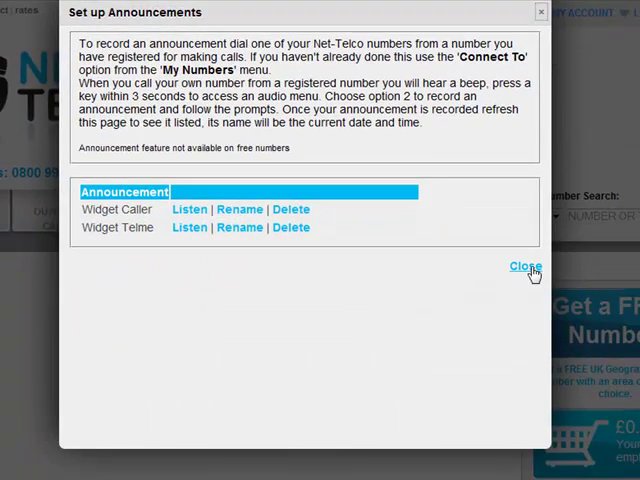
Leave the announcements list and show Your Numbers with their forwarding destinations via Connect From.
{"action": "left_click", "coordinate": [524, 266]}
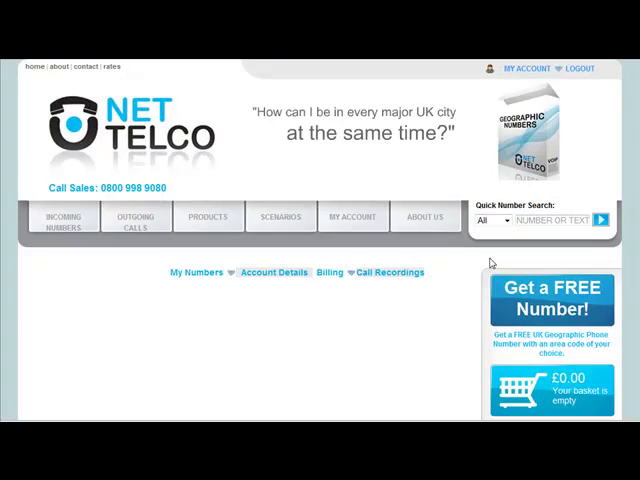
{"action": "left_click", "coordinate": [195, 272]}
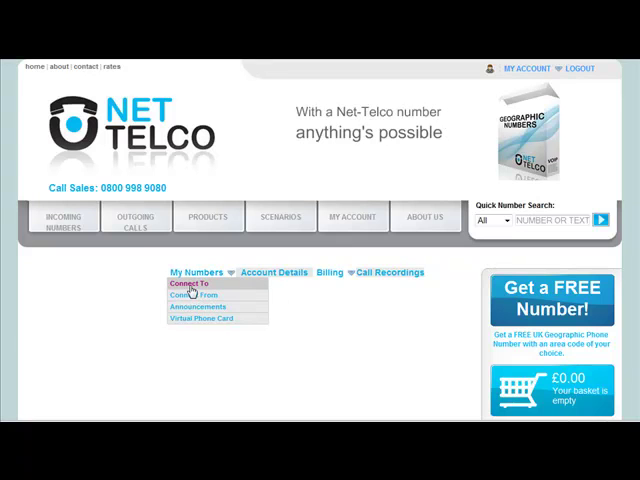
{"action": "left_click", "coordinate": [187, 283]}
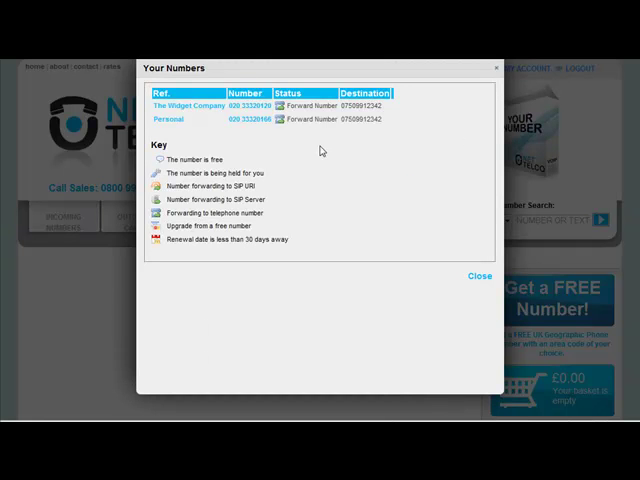
{"action": "mouse_move", "coordinate": [252, 135]}
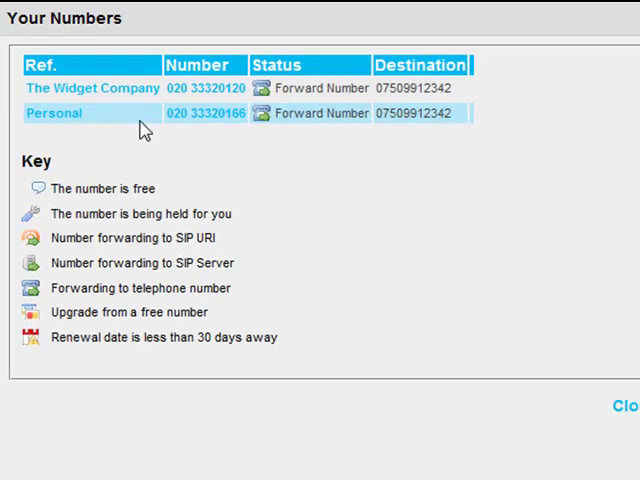
{"action": "left_click", "coordinate": [91, 88]}
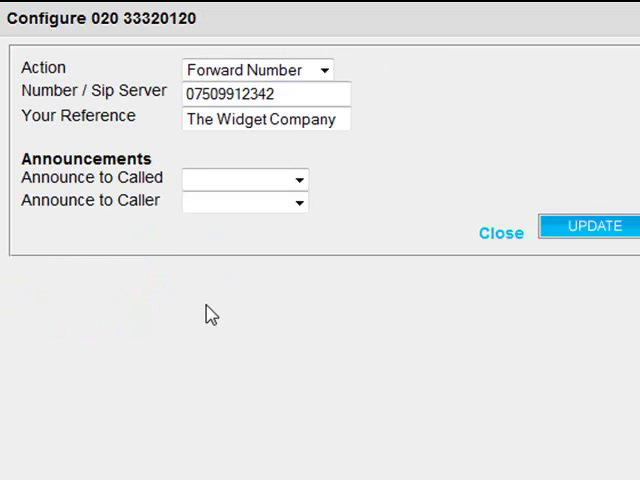
{"action": "mouse_move", "coordinate": [323, 233]}
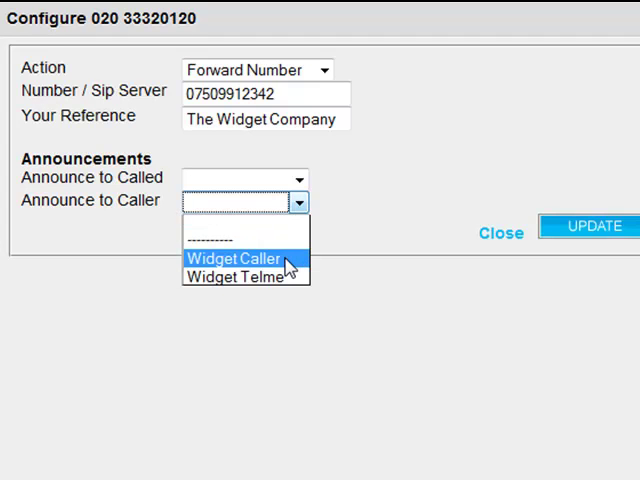
{"action": "left_click", "coordinate": [234, 258]}
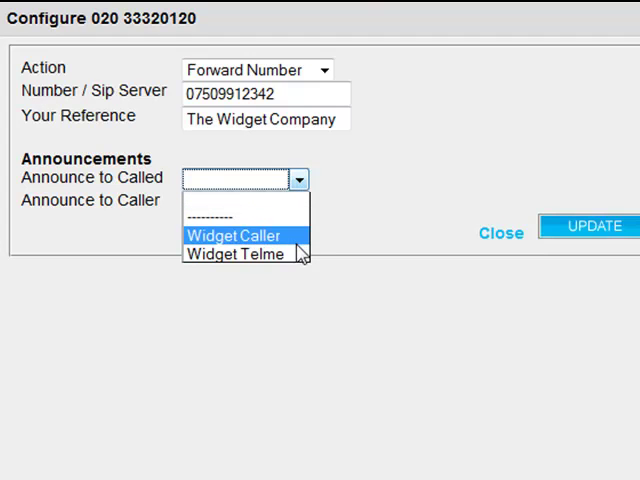
{"action": "mouse_move", "coordinate": [236, 253]}
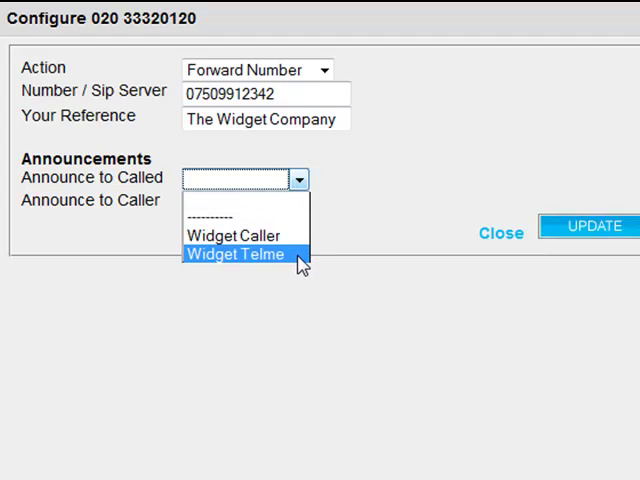
{"action": "left_click", "coordinate": [237, 254]}
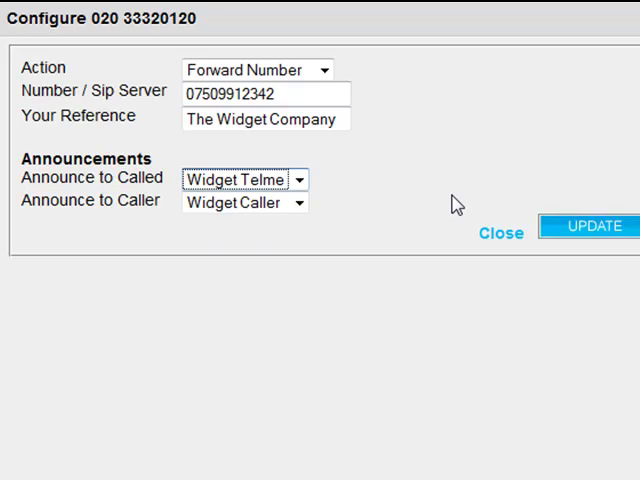
{"action": "mouse_move", "coordinate": [575, 238]}
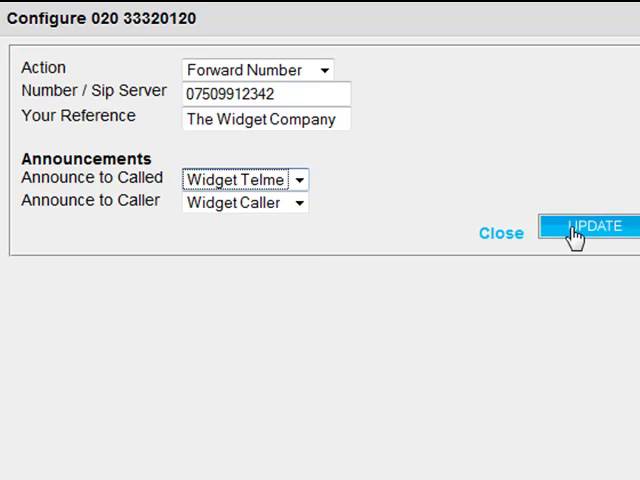
{"action": "left_click", "coordinate": [590, 233]}
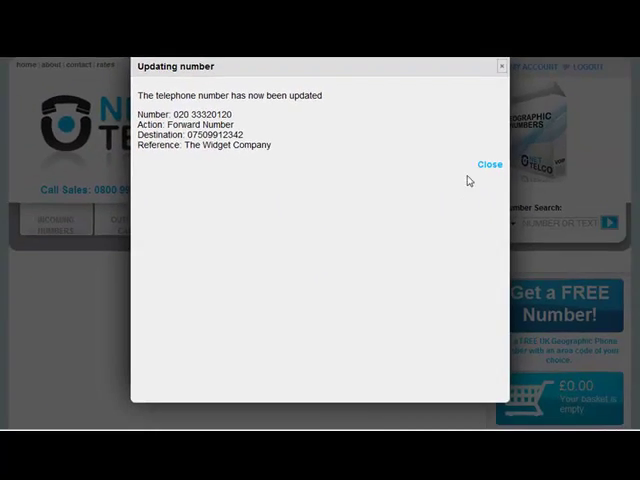
Dismiss the Updating number confirmation and close the Your Numbers window.
{"action": "left_click", "coordinate": [489, 164]}
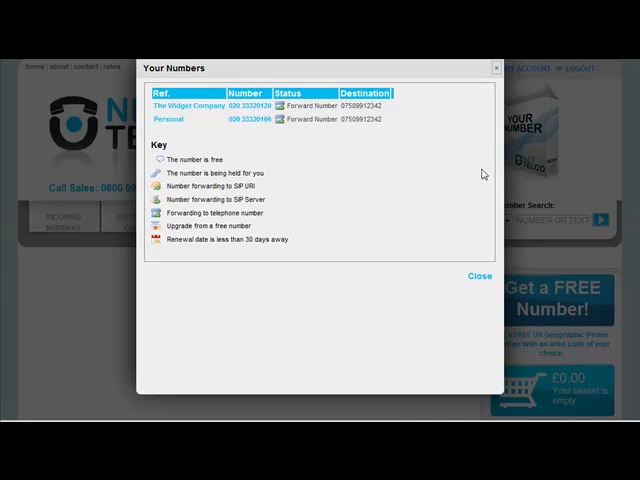
{"action": "left_click", "coordinate": [478, 276]}
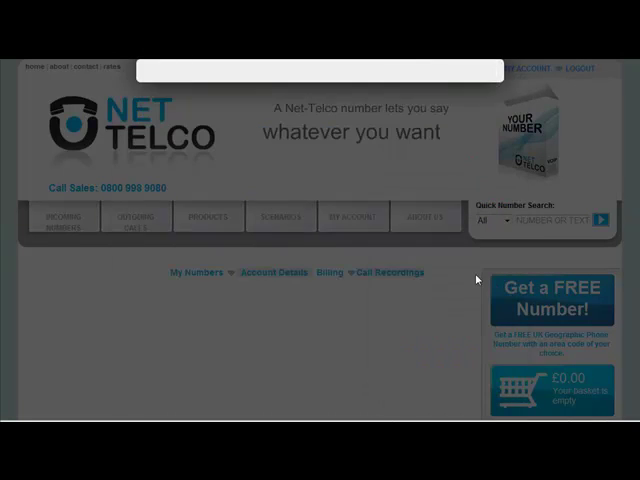